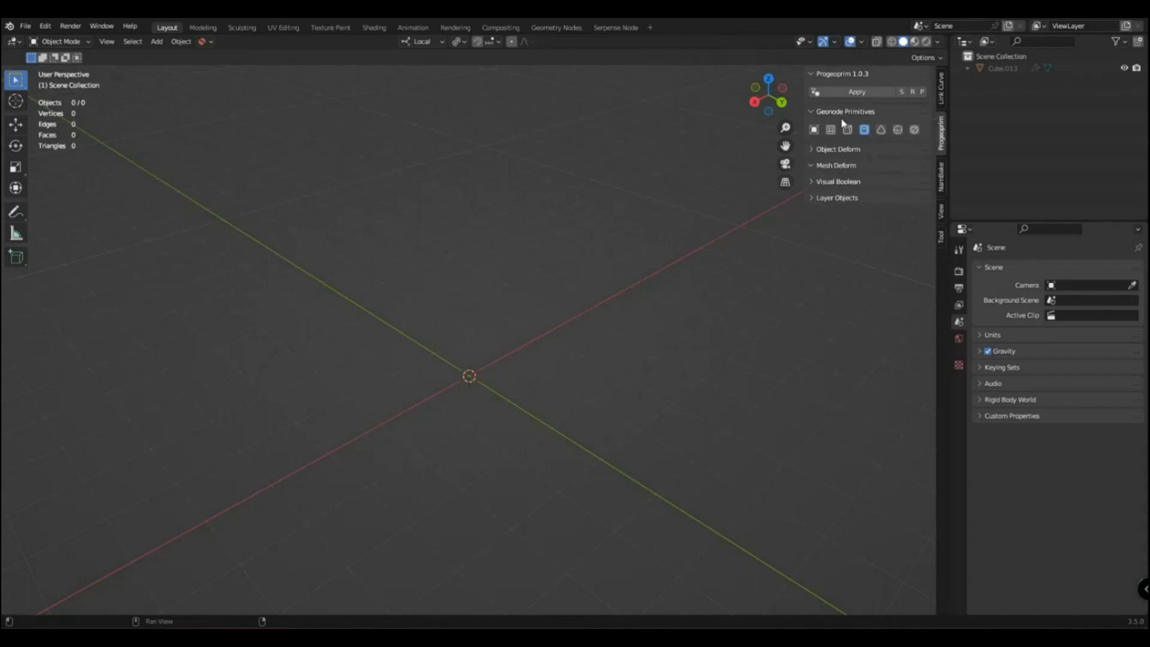
Add a cylinder primitive, try it as a cone, then settle on a 16-loop cylinder with Wireframe on.
{"action": "left_click", "coordinate": [864, 129]}
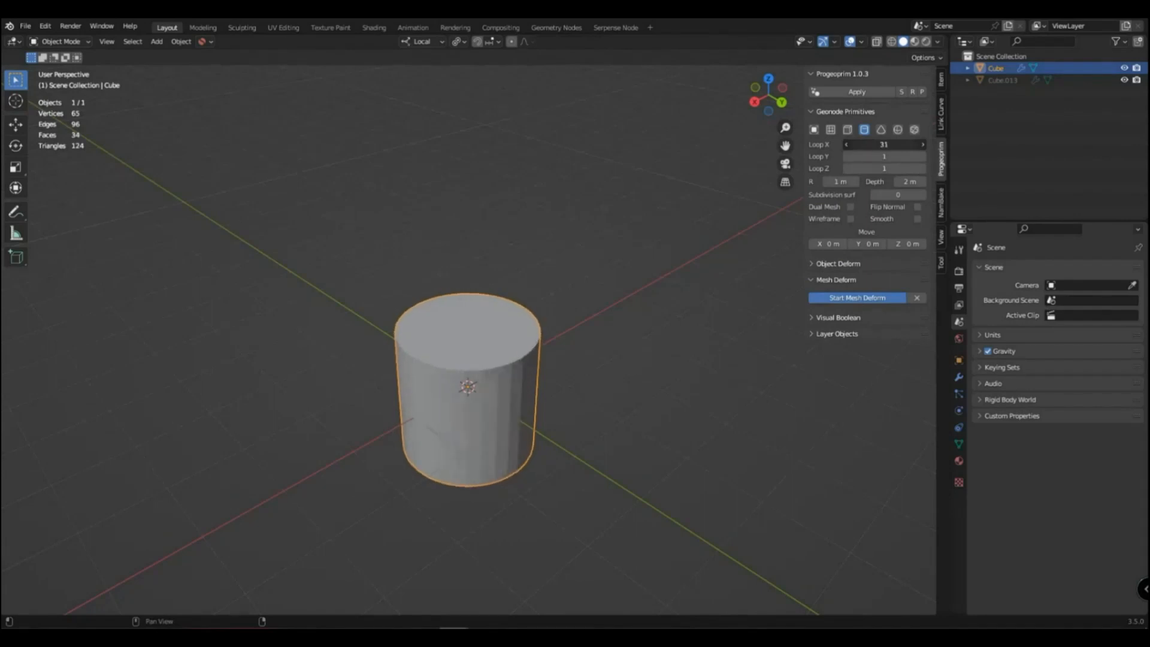
{"action": "left_click", "coordinate": [880, 129]}
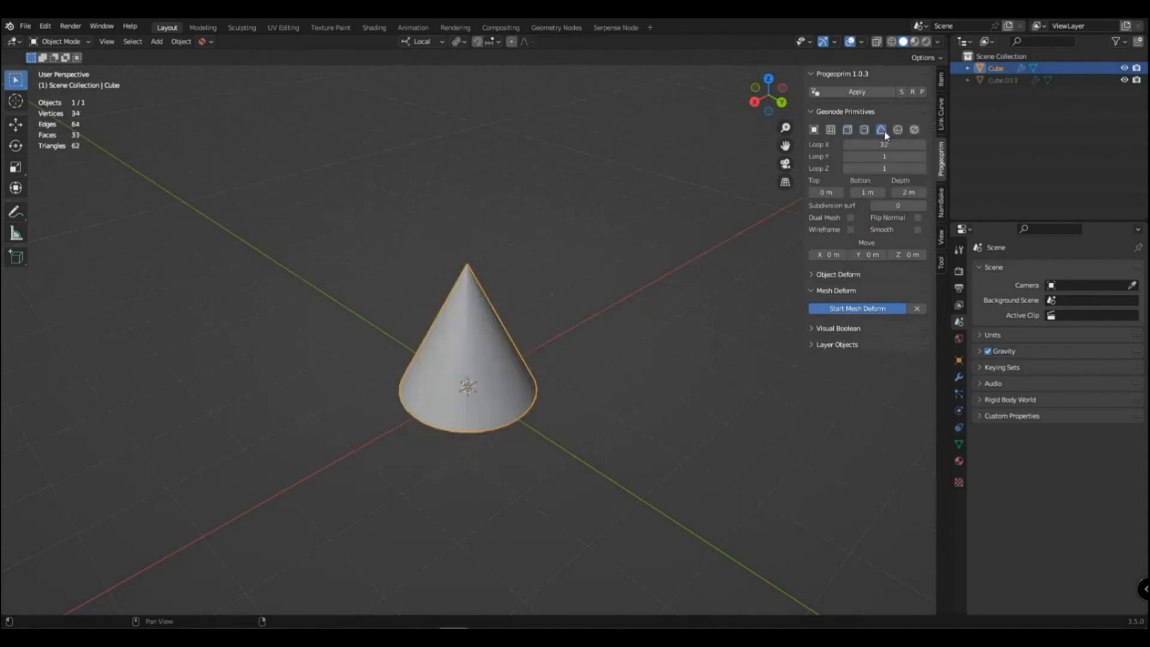
{"action": "left_click", "coordinate": [863, 129]}
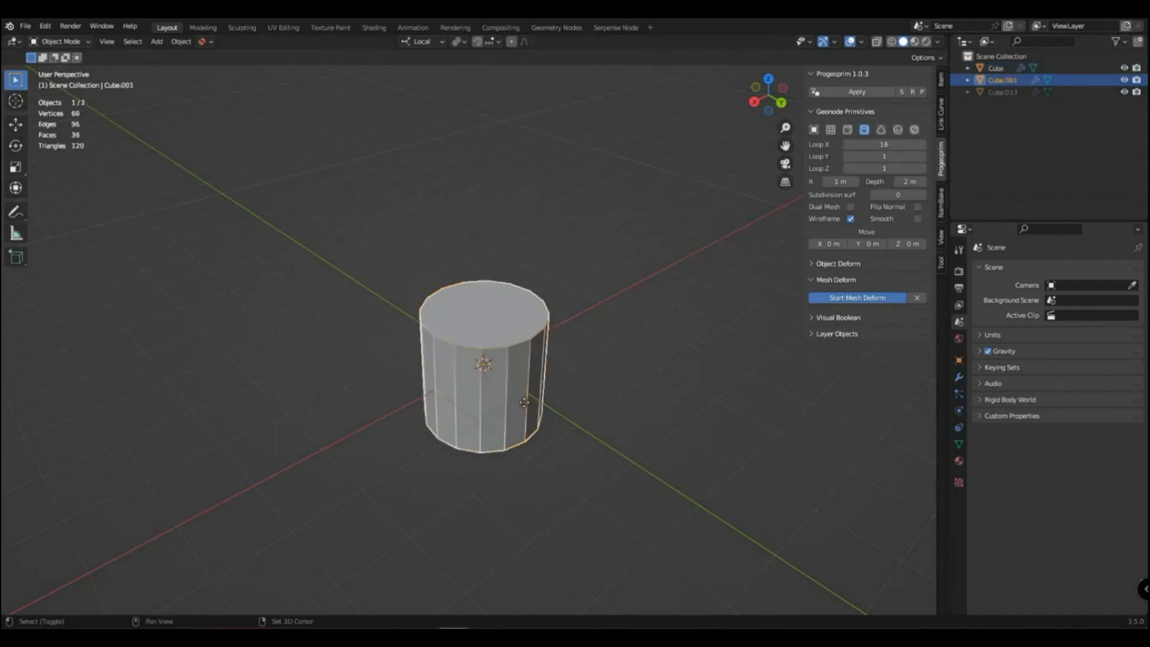
Duplicate the cylinder with Shift+D to make the corner pods around the centre plate.
{"action": "key", "text": "shift+d"}
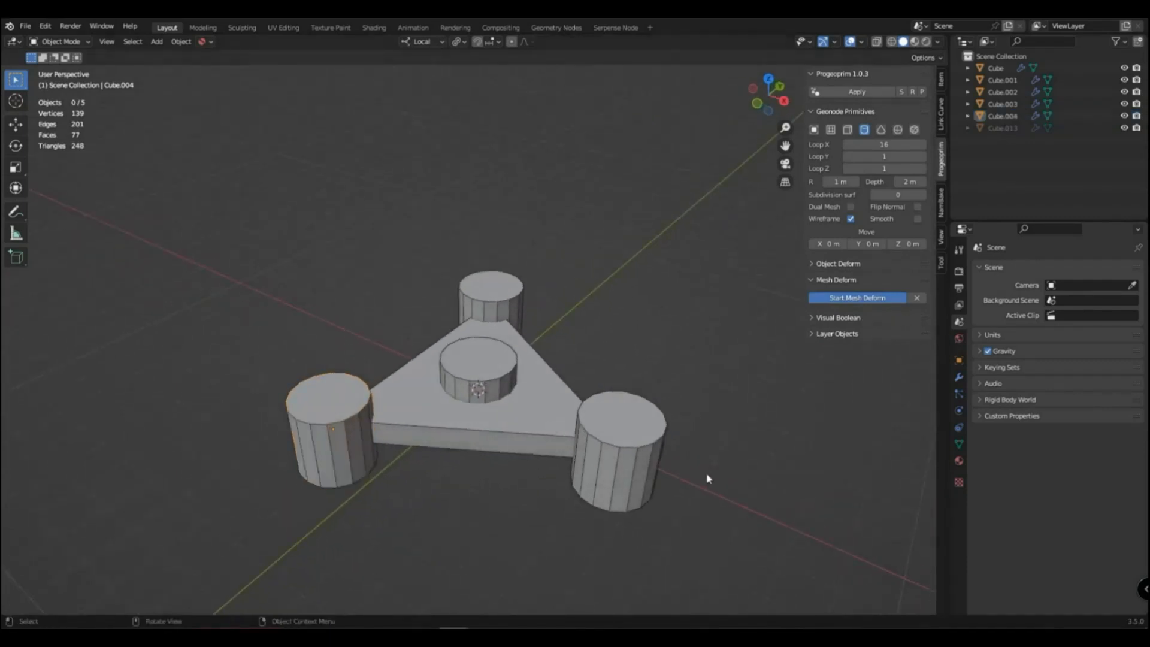
Make the plate a 32-loop round disc and group it with the four cylinders as a Union boolean.
{"action": "left_click_drag", "start_coordinate": [708, 478], "coordinate": [557, 452]}
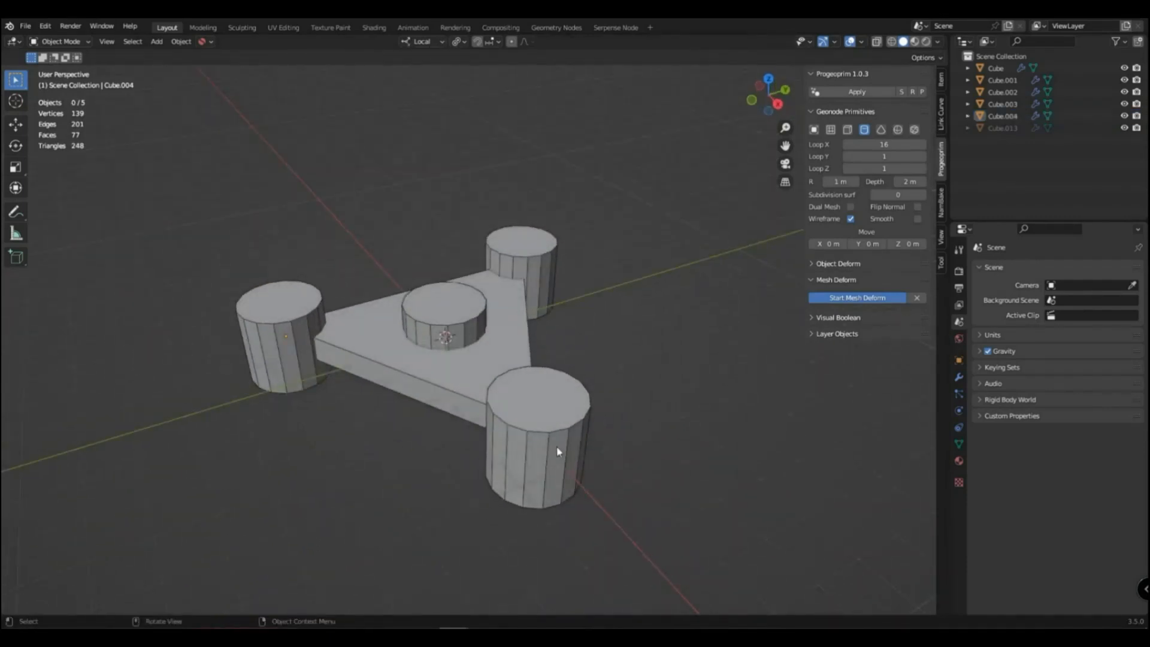
{"action": "left_click", "coordinate": [550, 458]}
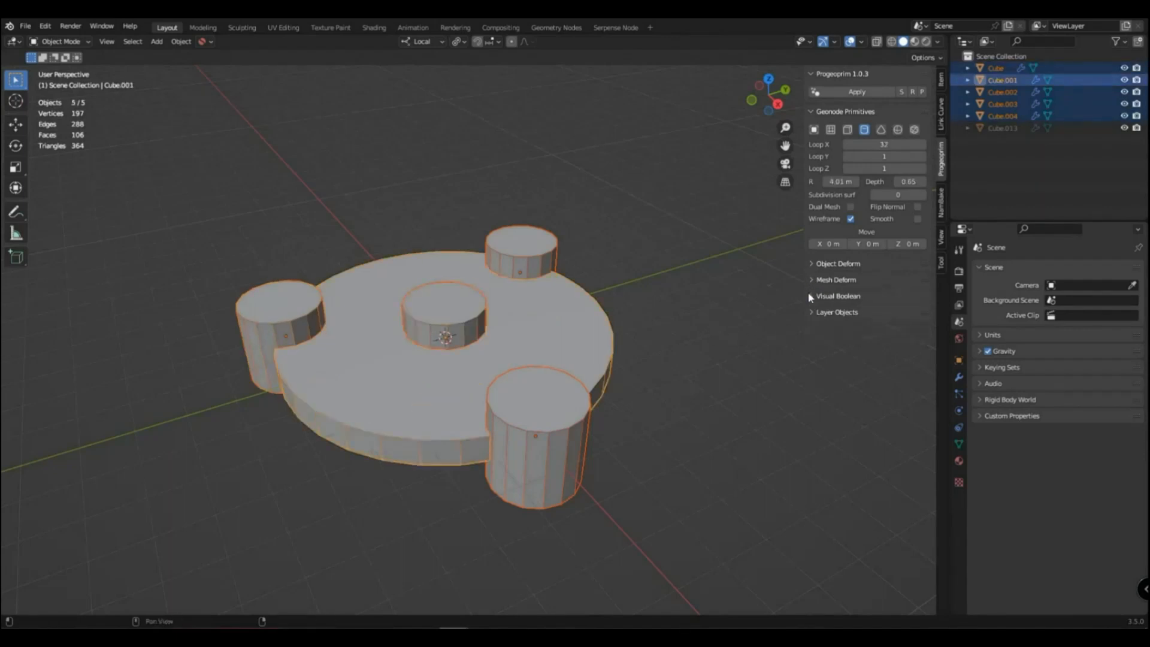
{"action": "left_click", "coordinate": [812, 296]}
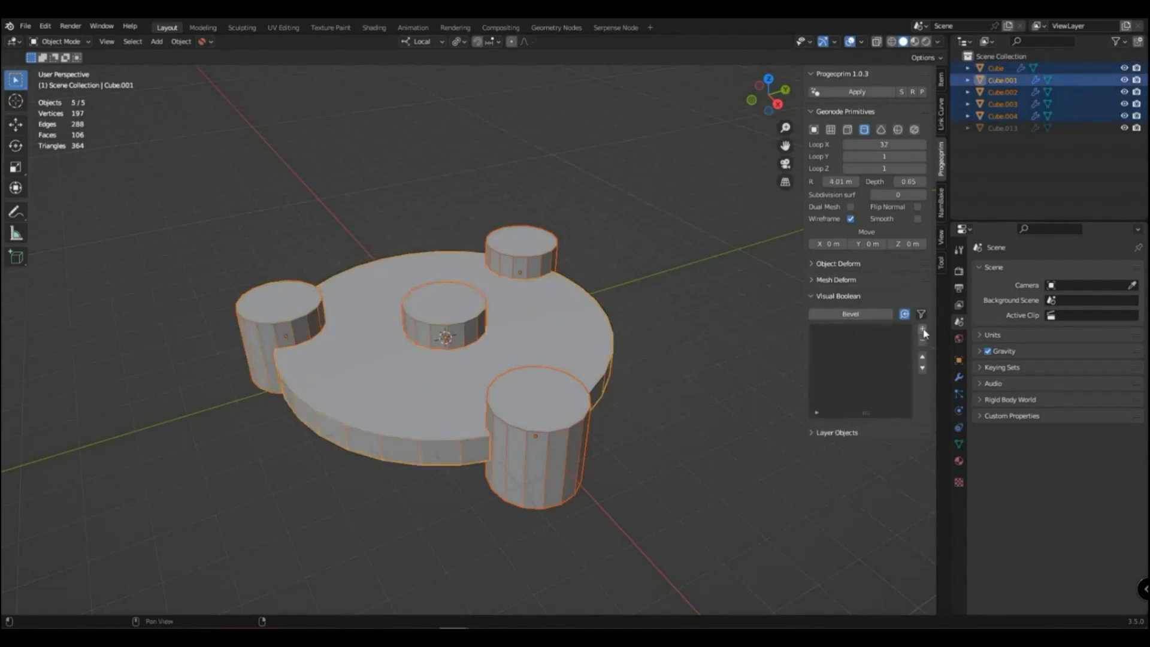
{"action": "left_click", "coordinate": [868, 330]}
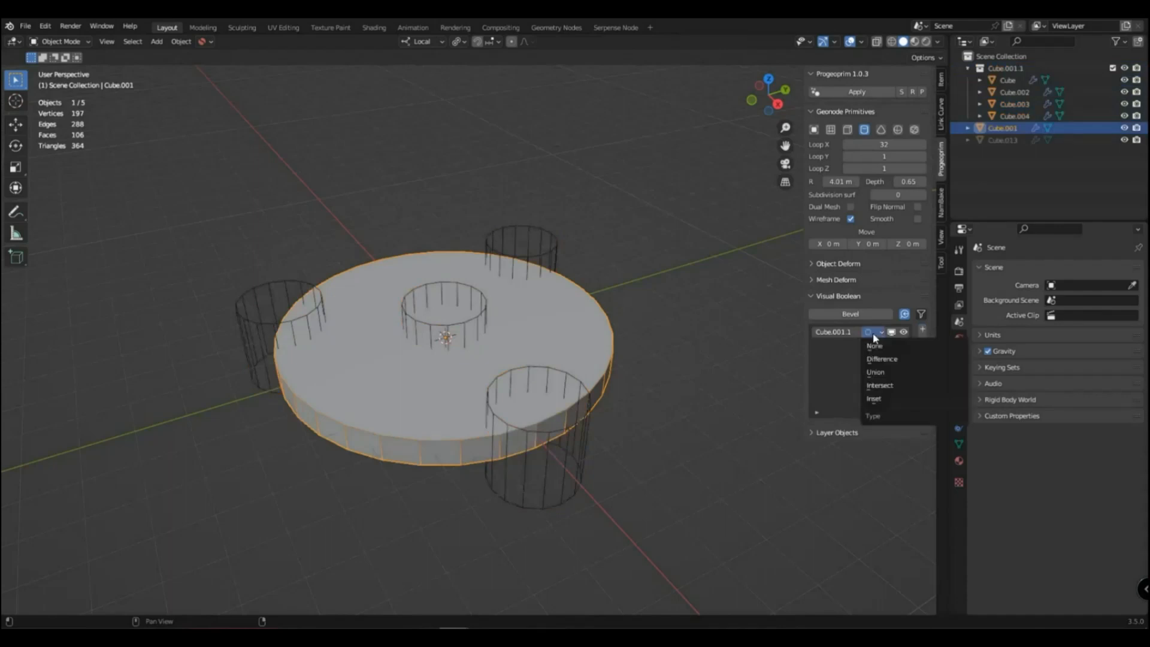
{"action": "left_click", "coordinate": [875, 371]}
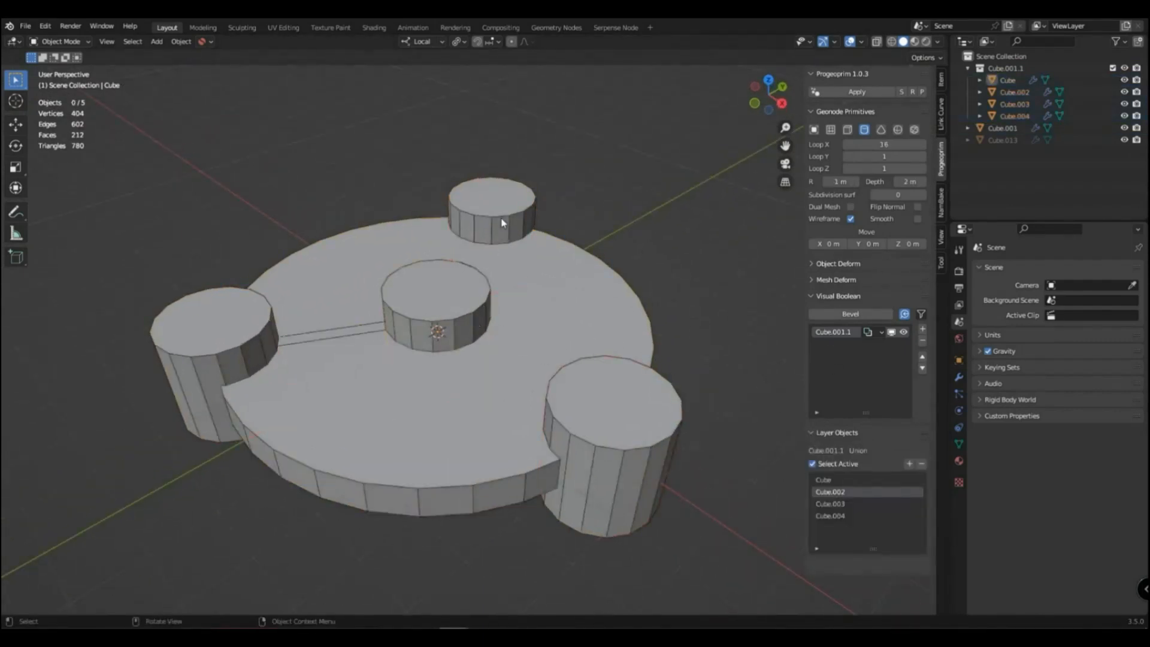
Select the four cylinders in Layer Objects and duplicate them as narrower cutters.
{"action": "left_click", "coordinate": [830, 503]}
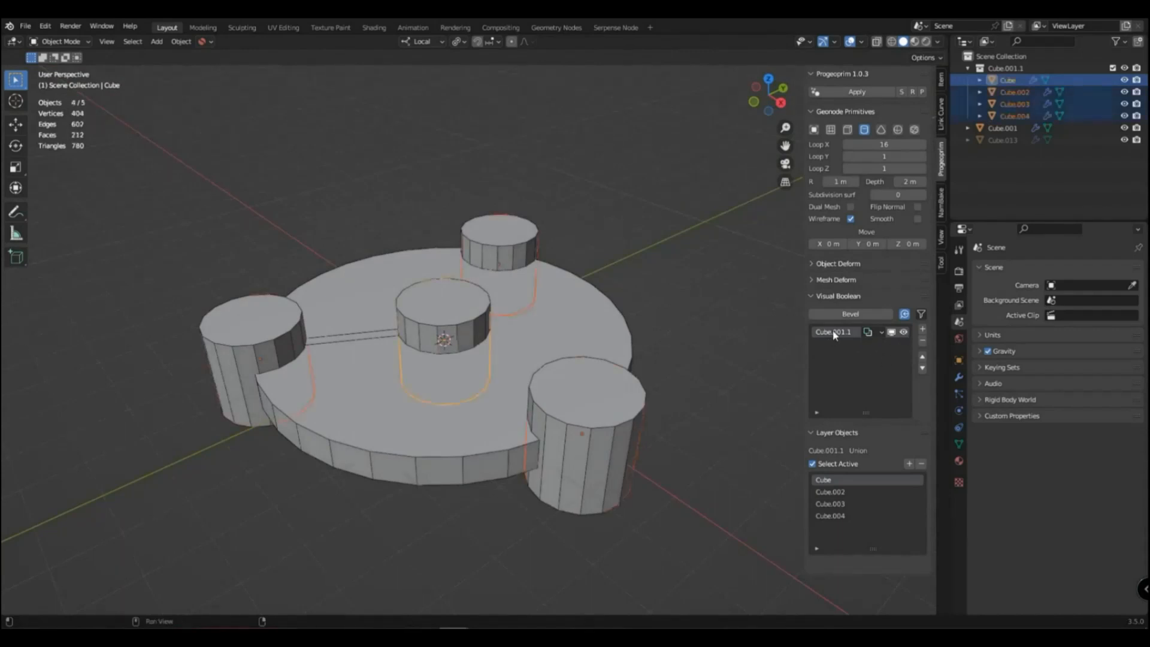
{"action": "key", "text": "shift+d"}
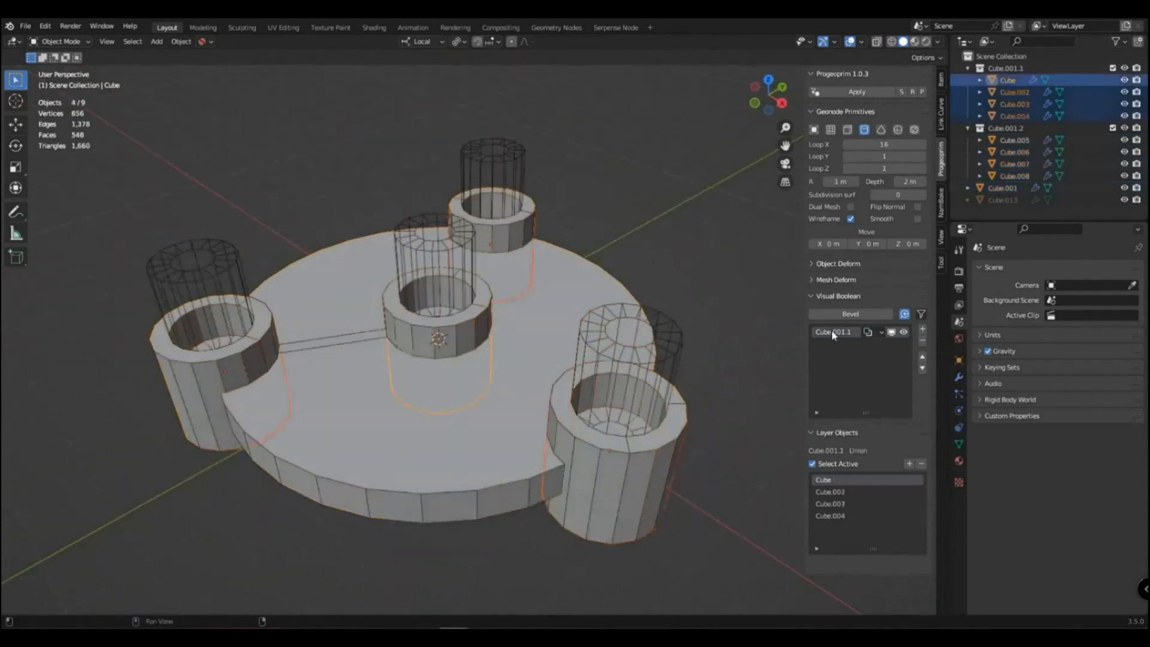
Set the Cube.001.2 cutter group to Difference and enable Slice on the cutters.
{"action": "left_click", "coordinate": [884, 143]}
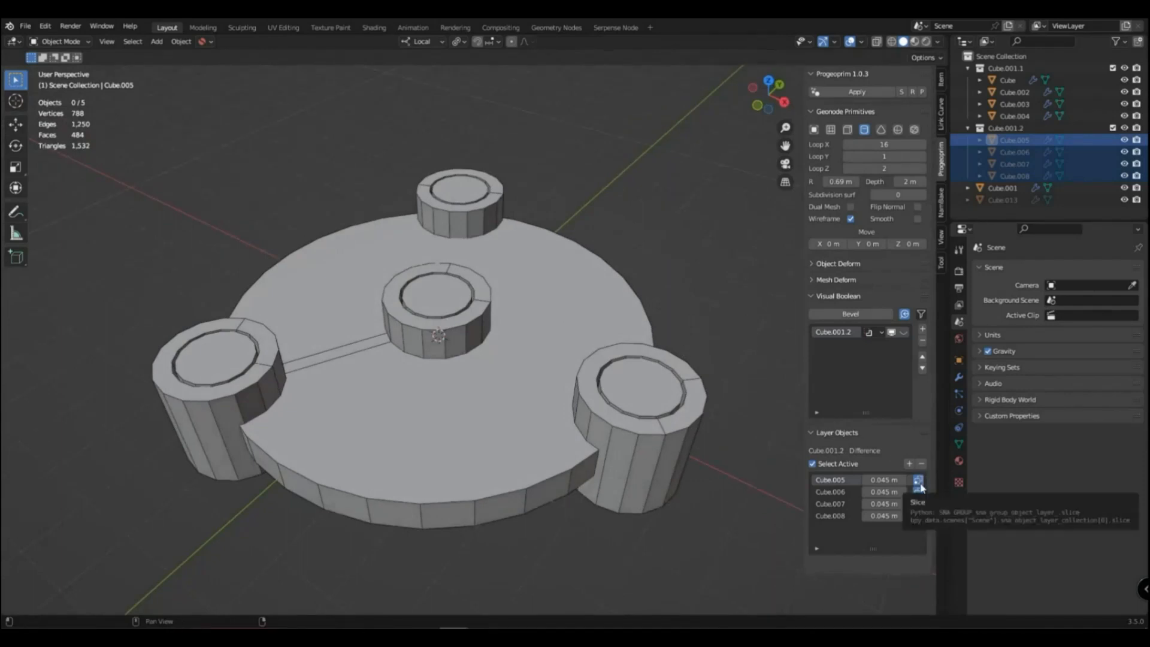
{"action": "left_click", "coordinate": [917, 479]}
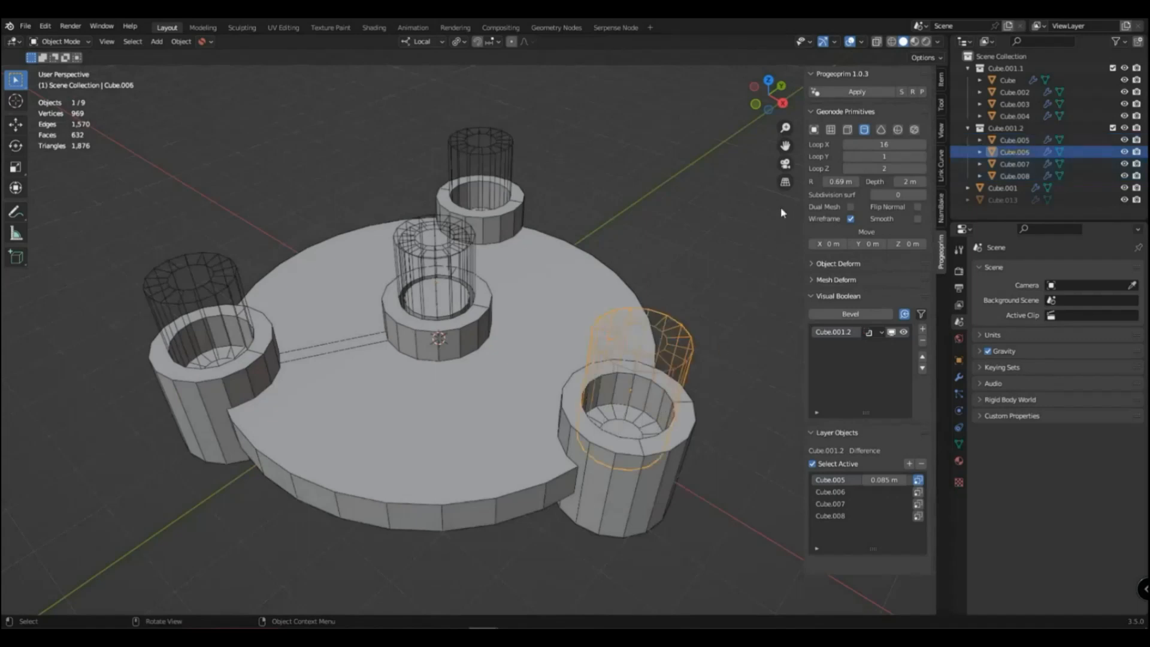
Select the outer cutters Cube.006–Cube.008 and adjust their Loop Y count to taper them.
{"action": "left_click", "coordinate": [1016, 175]}
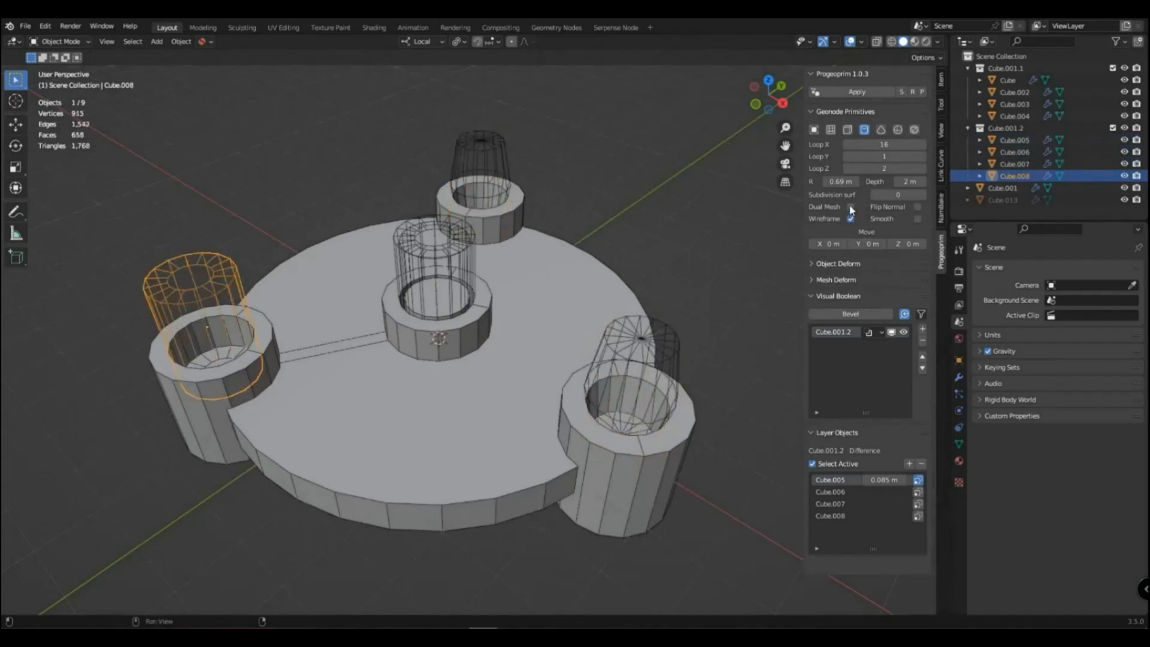
{"action": "left_click", "coordinate": [850, 206]}
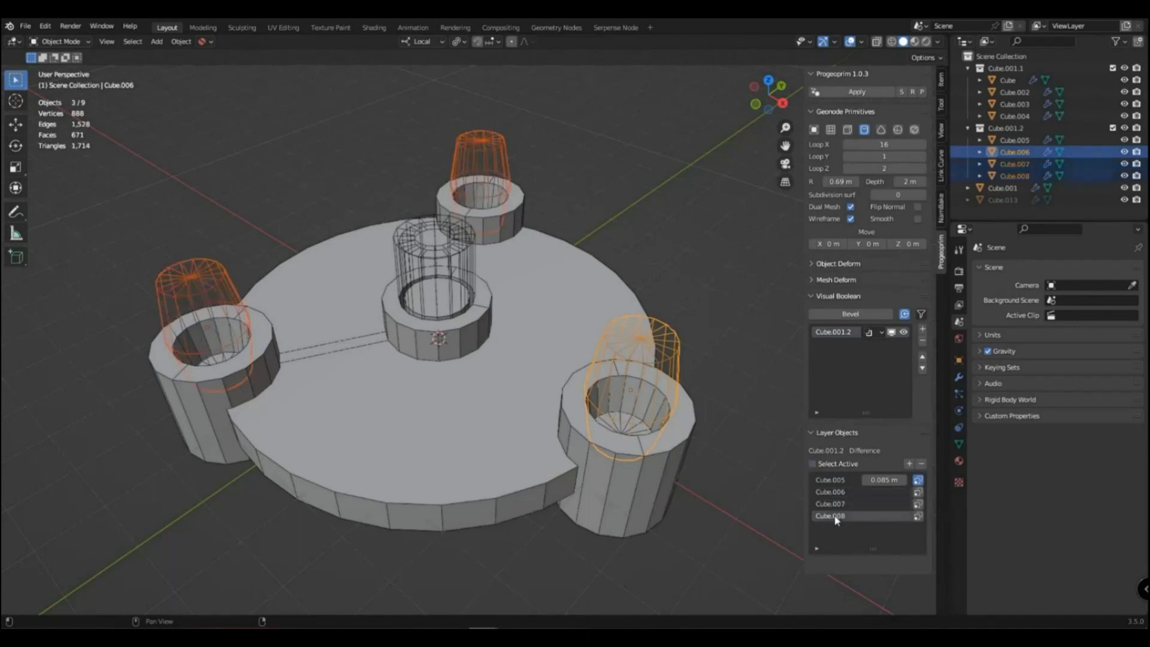
{"action": "left_click_drag", "start_coordinate": [883, 144], "coordinate": [861, 144]}
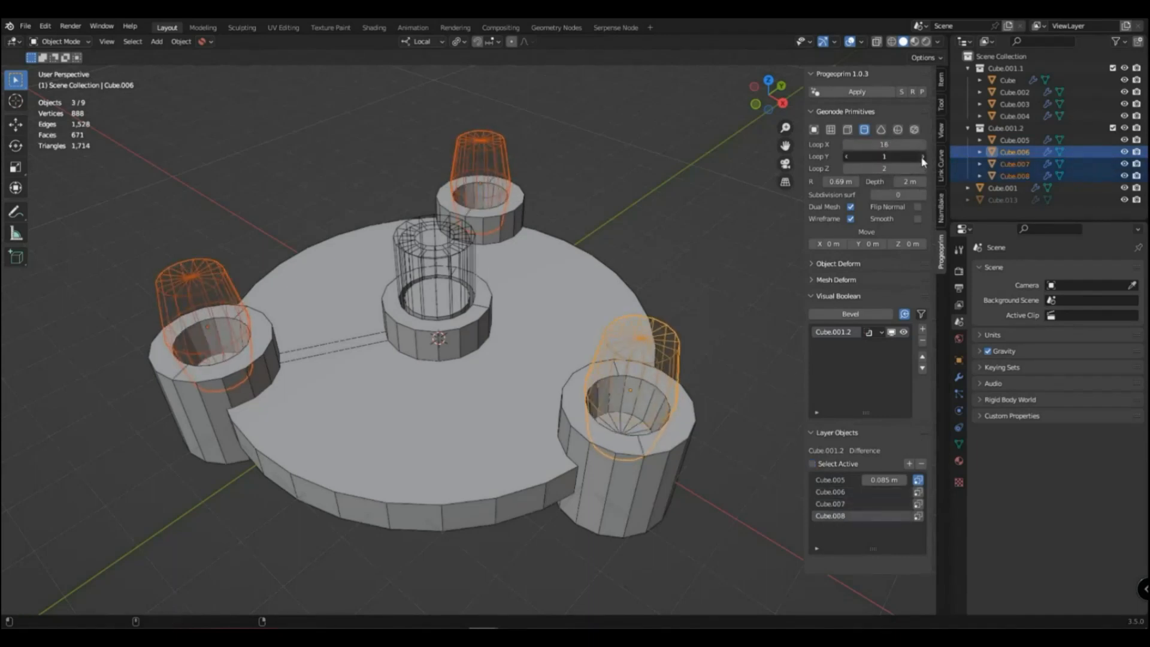
{"action": "left_click_drag", "start_coordinate": [884, 156], "coordinate": [902, 155]}
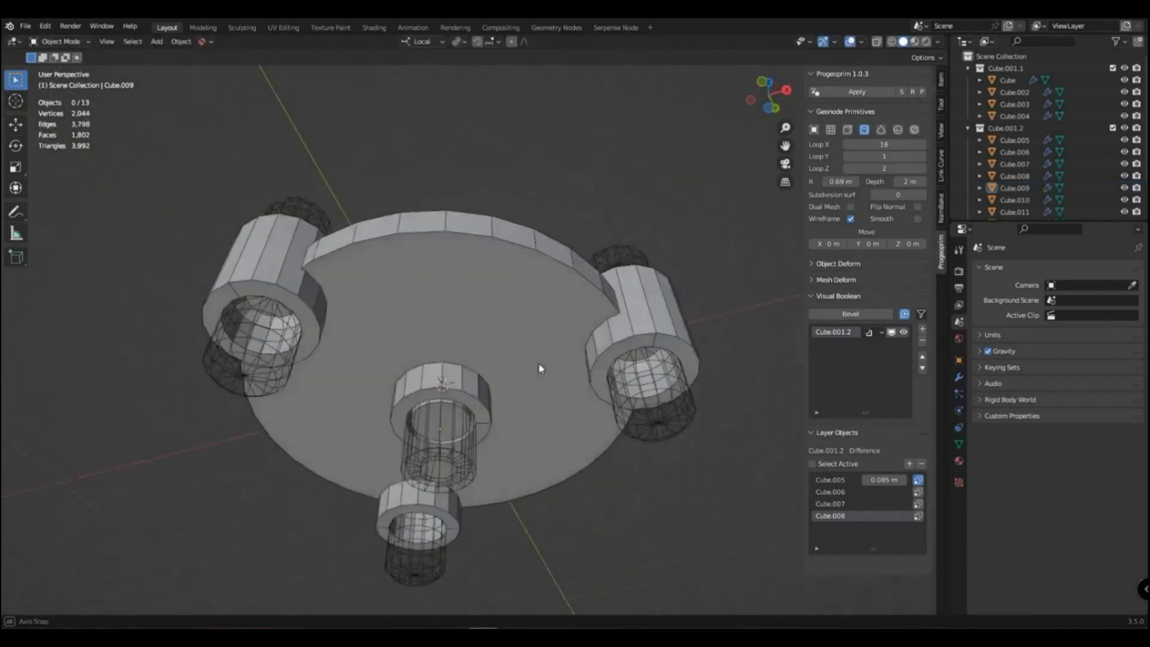
Add Cube.001.2 to Cube.001's Visual Boolean list and bring up the curve-linking tools.
{"action": "left_click_drag", "start_coordinate": [539, 369], "coordinate": [484, 408]}
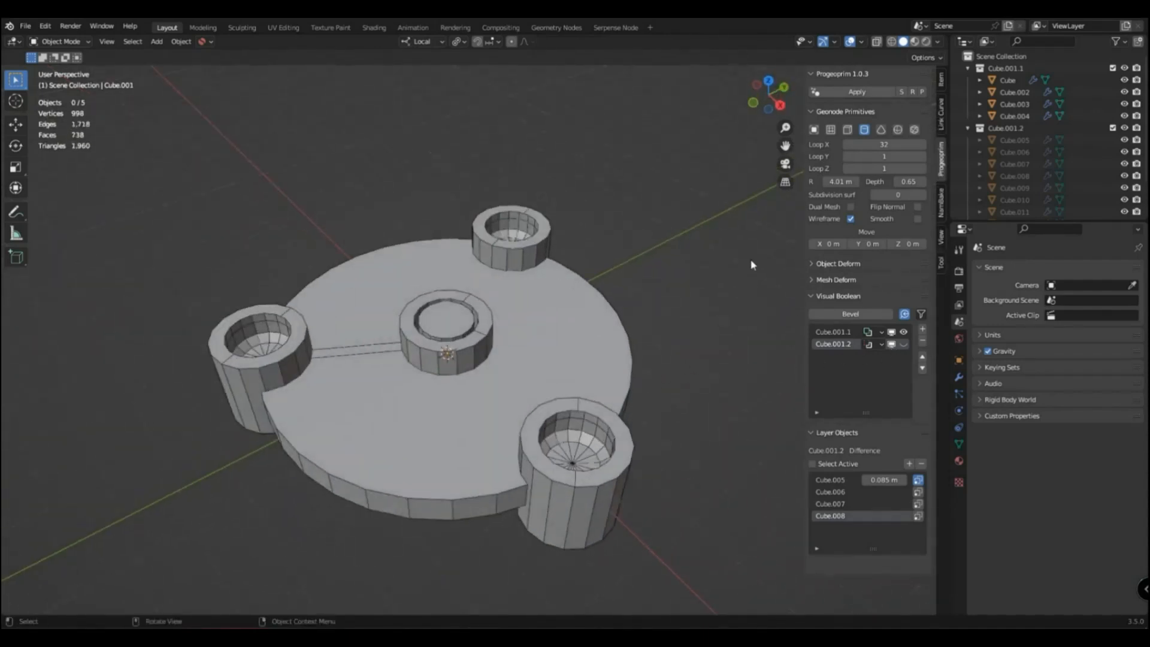
{"action": "left_click", "coordinate": [157, 41]}
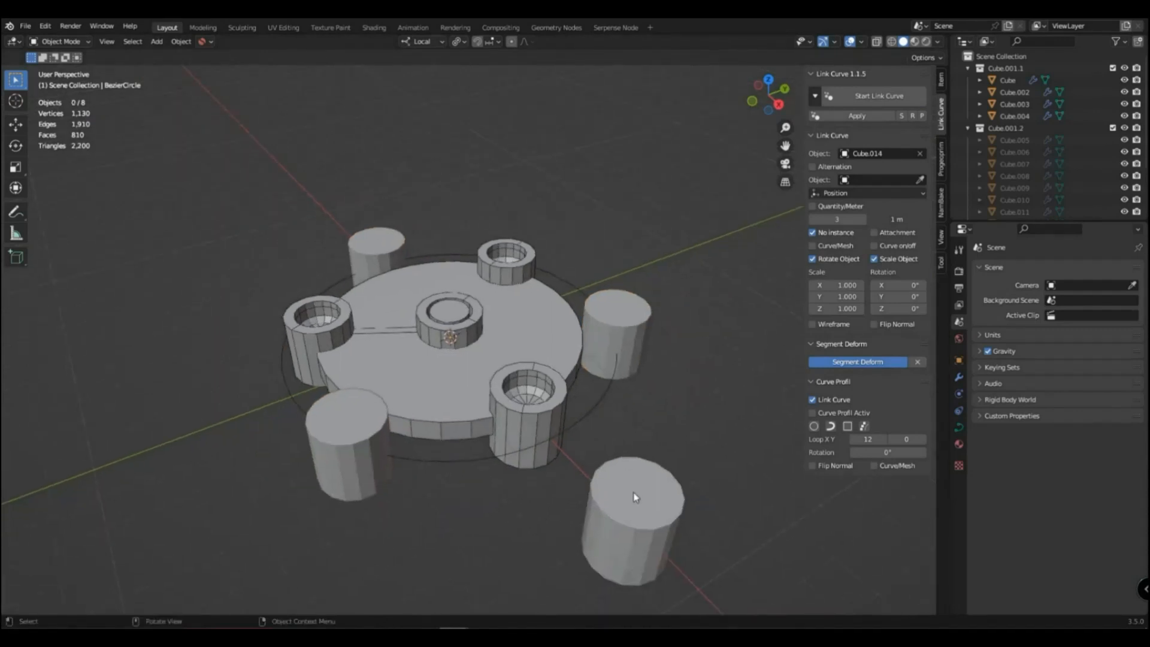
Enlarge the ring cutter cylinders and add them as layer Cube.001.3 on the base Cube.001.
{"action": "left_click", "coordinate": [634, 497]}
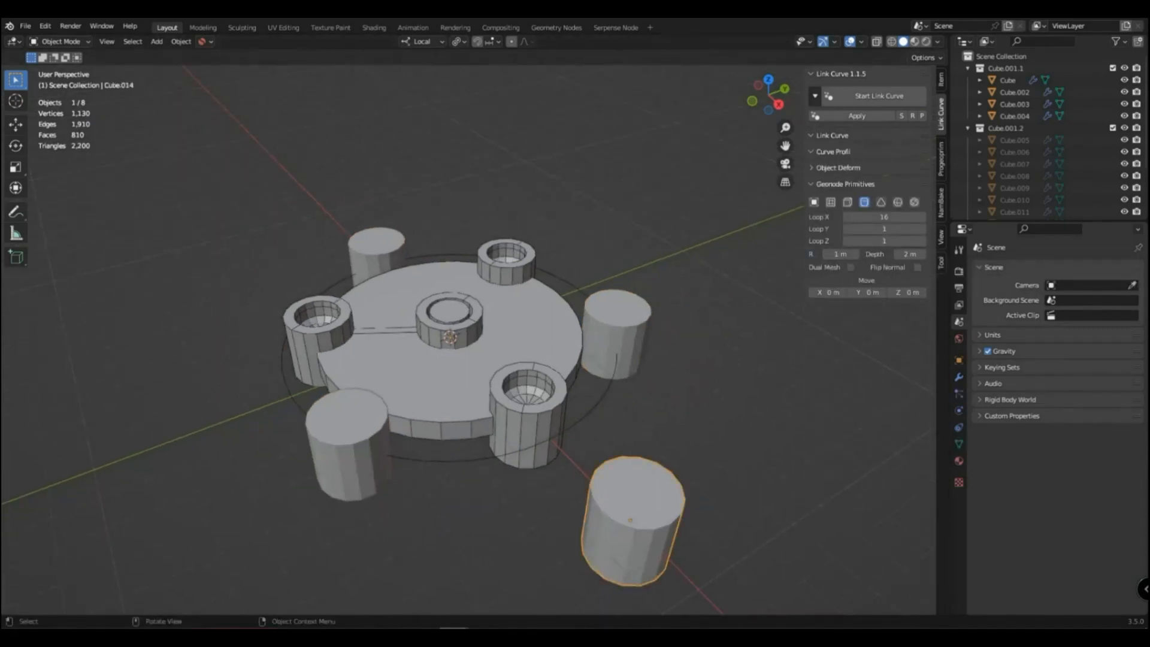
{"action": "left_click_drag", "start_coordinate": [839, 253], "coordinate": [864, 252]}
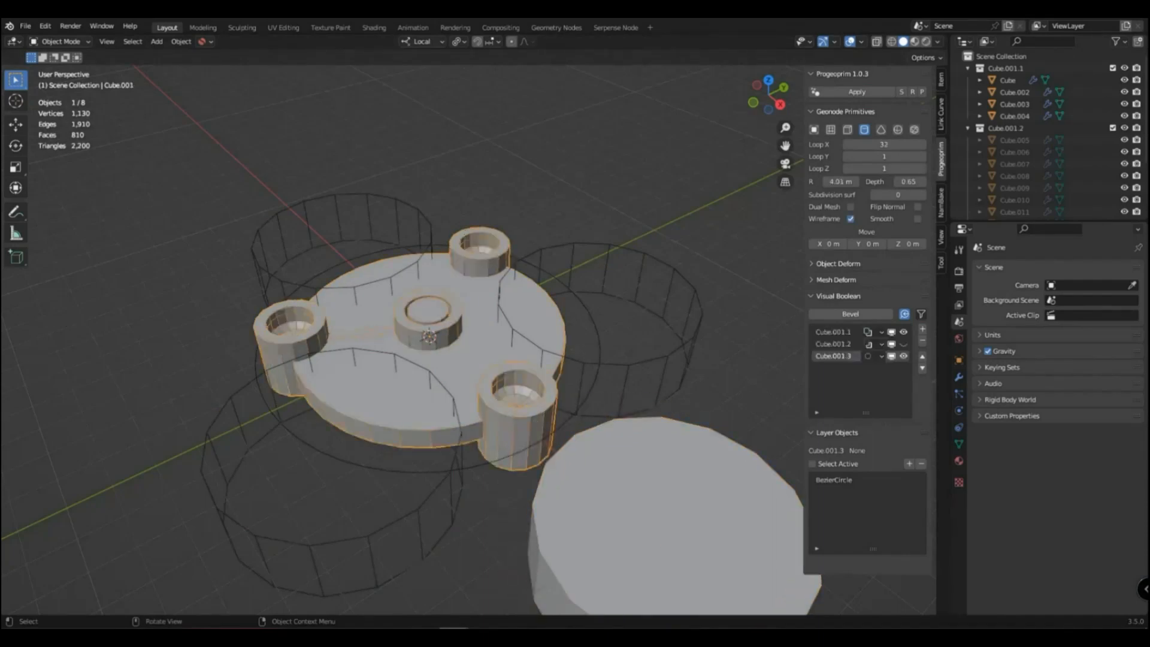
{"action": "left_click", "coordinate": [903, 356]}
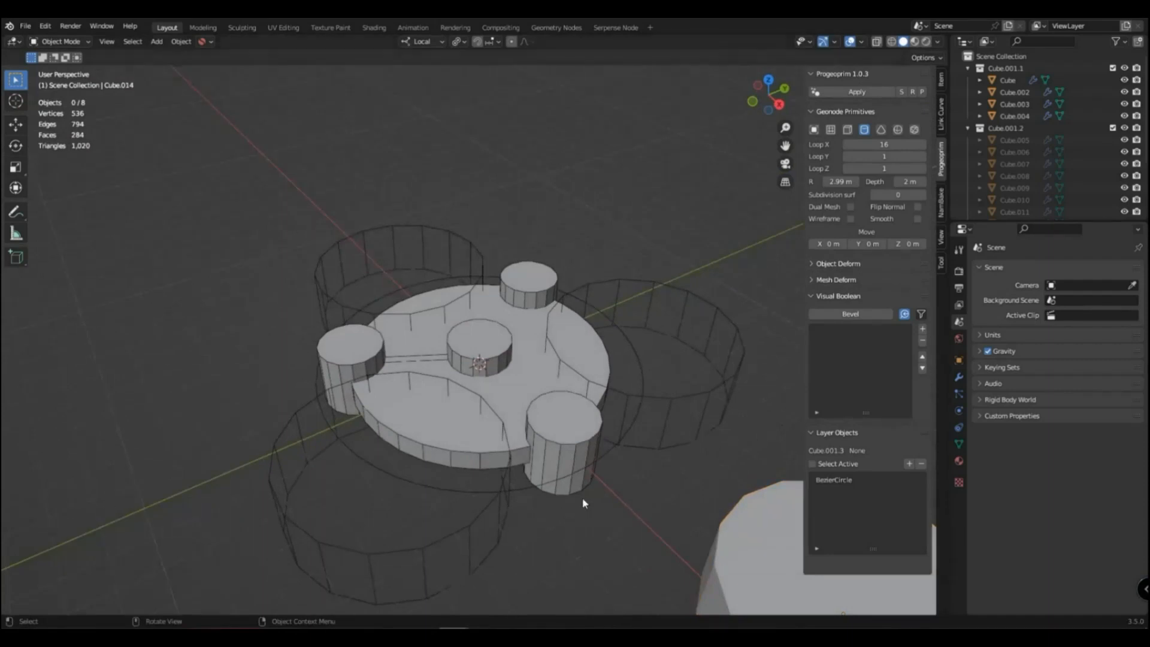
{"action": "left_click", "coordinate": [866, 356]}
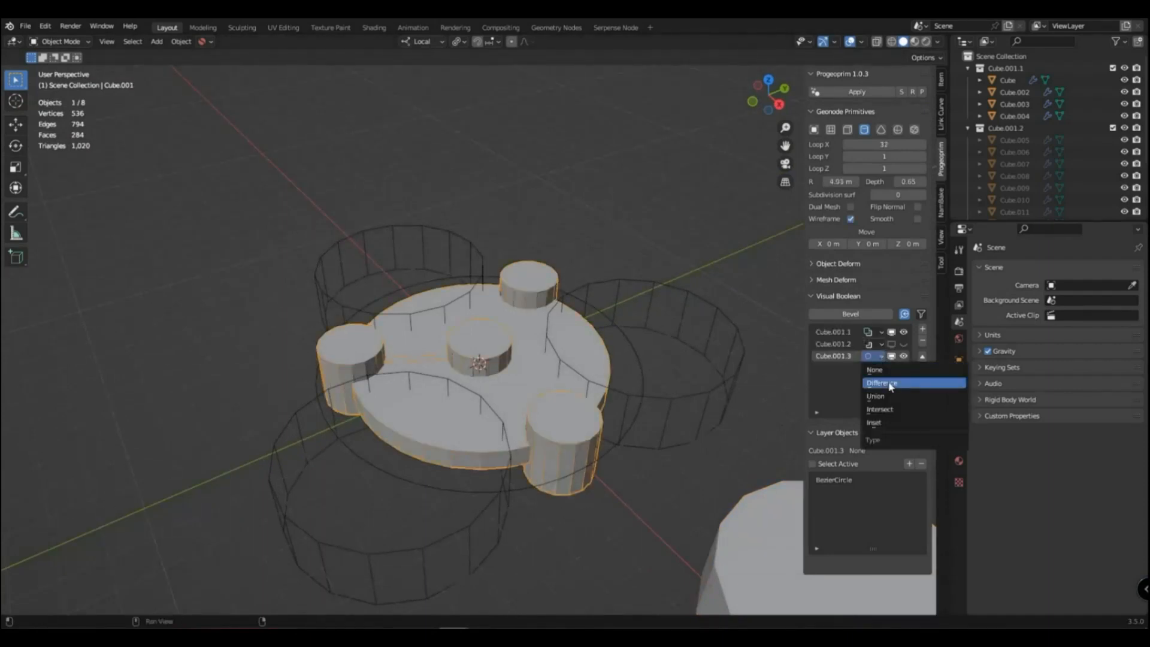
Set the Cube.001.3 layer to Difference and narrow the cutter radius to slim the arms.
{"action": "left_click", "coordinate": [882, 383]}
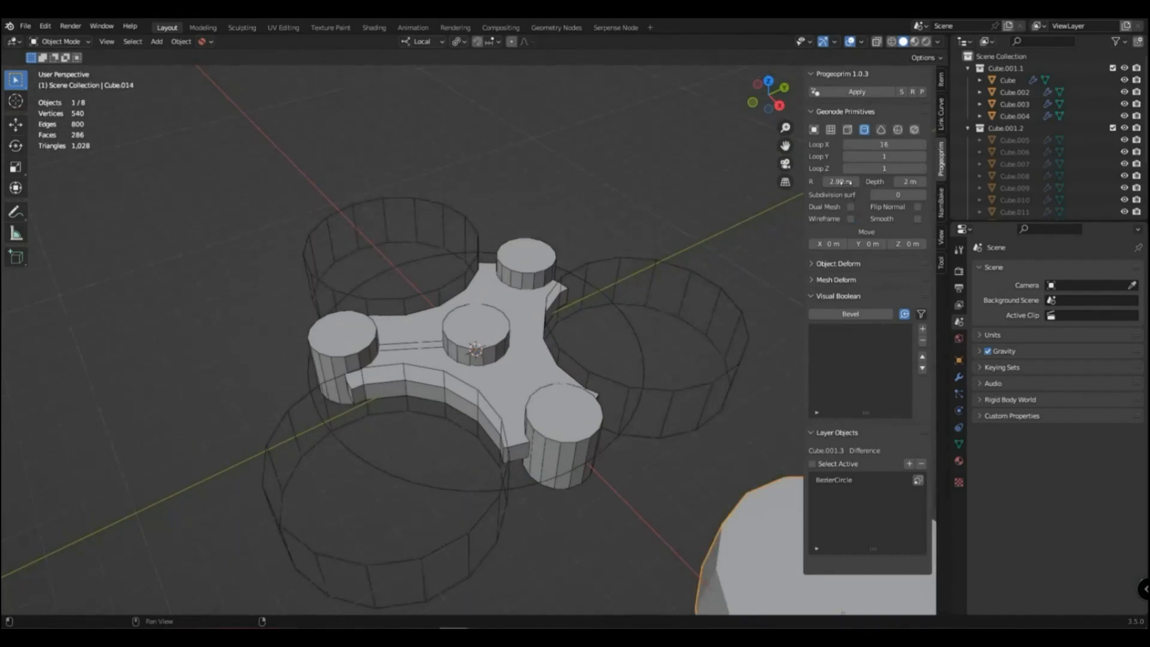
{"action": "left_click_drag", "start_coordinate": [839, 180], "coordinate": [854, 181]}
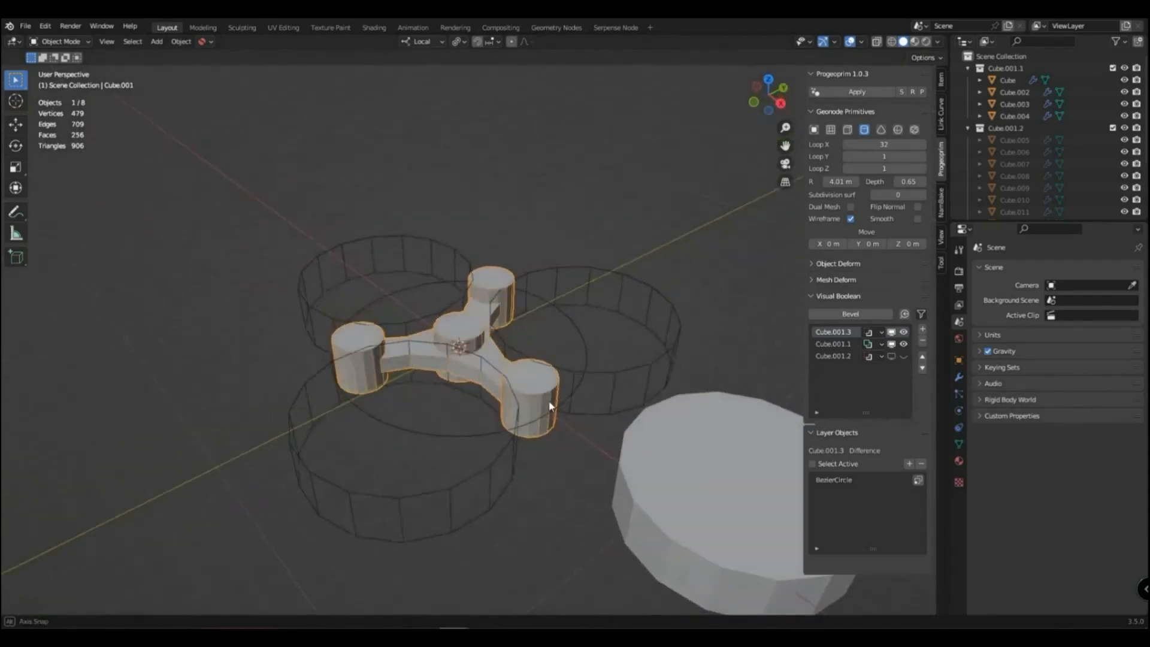
Orbit the view to inspect the hollowed pods and centre hub.
{"action": "left_click_drag", "start_coordinate": [550, 404], "coordinate": [697, 535]}
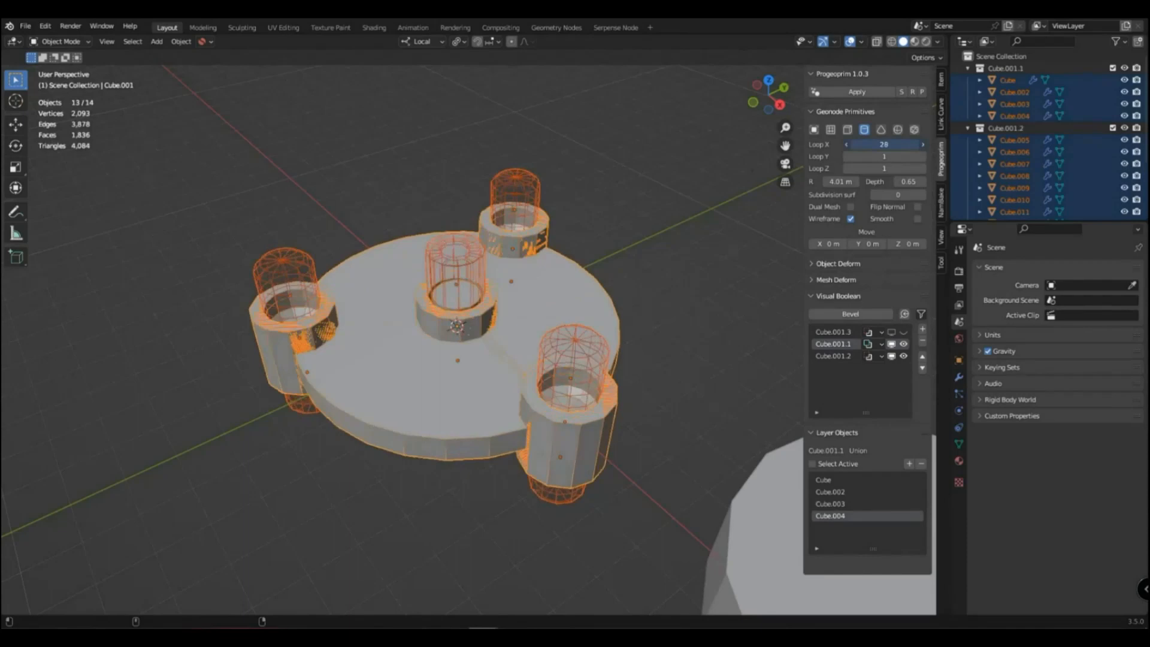
Hide the ring cutters in the outliner so the spinner body stands alone.
{"action": "left_click_drag", "start_coordinate": [884, 144], "coordinate": [902, 143]}
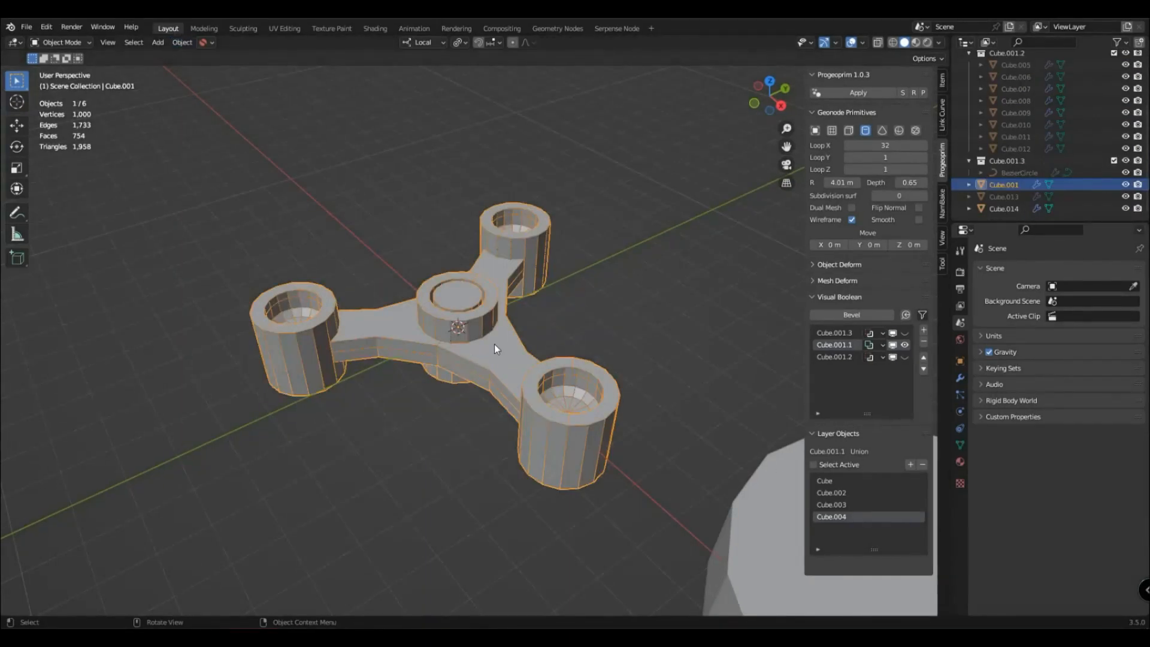
Bevel the spinner body edges at width 0.02 with 3 segments and inspect a pod.
{"action": "left_click", "coordinate": [851, 315]}
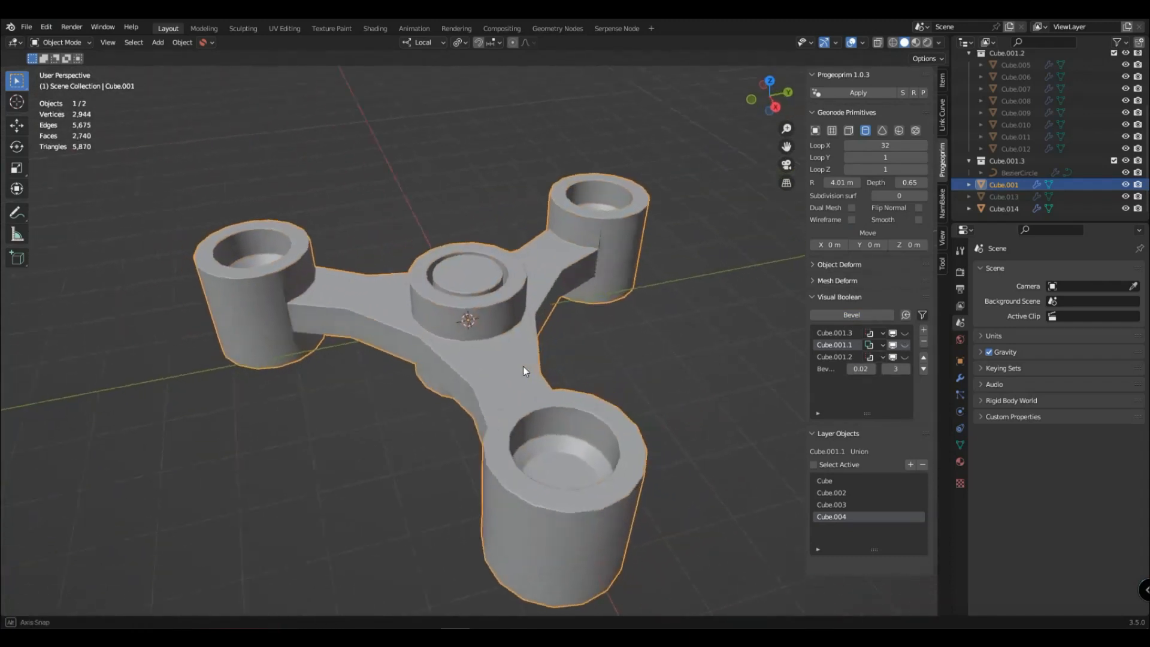
{"action": "left_click_drag", "start_coordinate": [525, 370], "coordinate": [607, 394]}
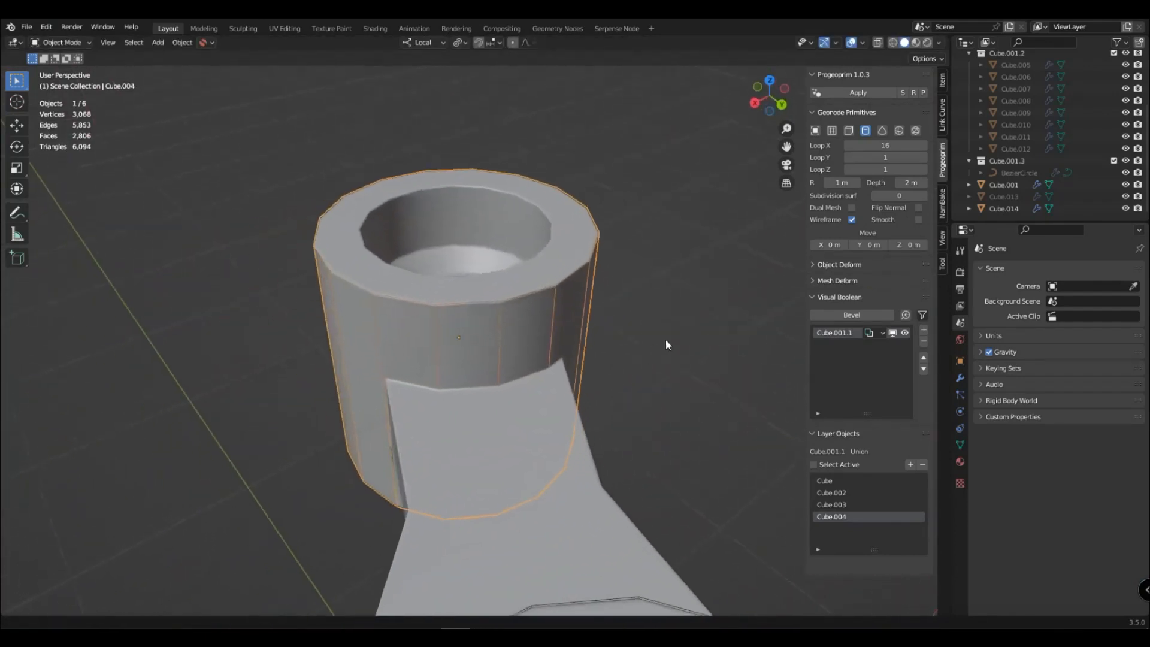
{"action": "key", "text": "r"}
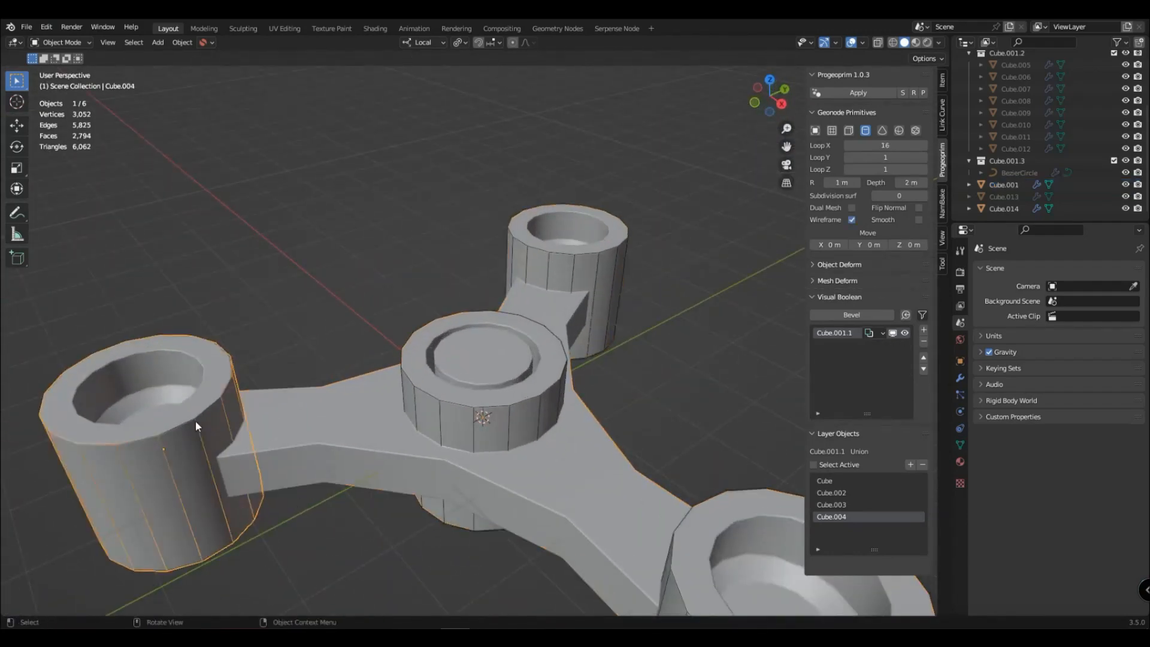
{"action": "key", "text": "g"}
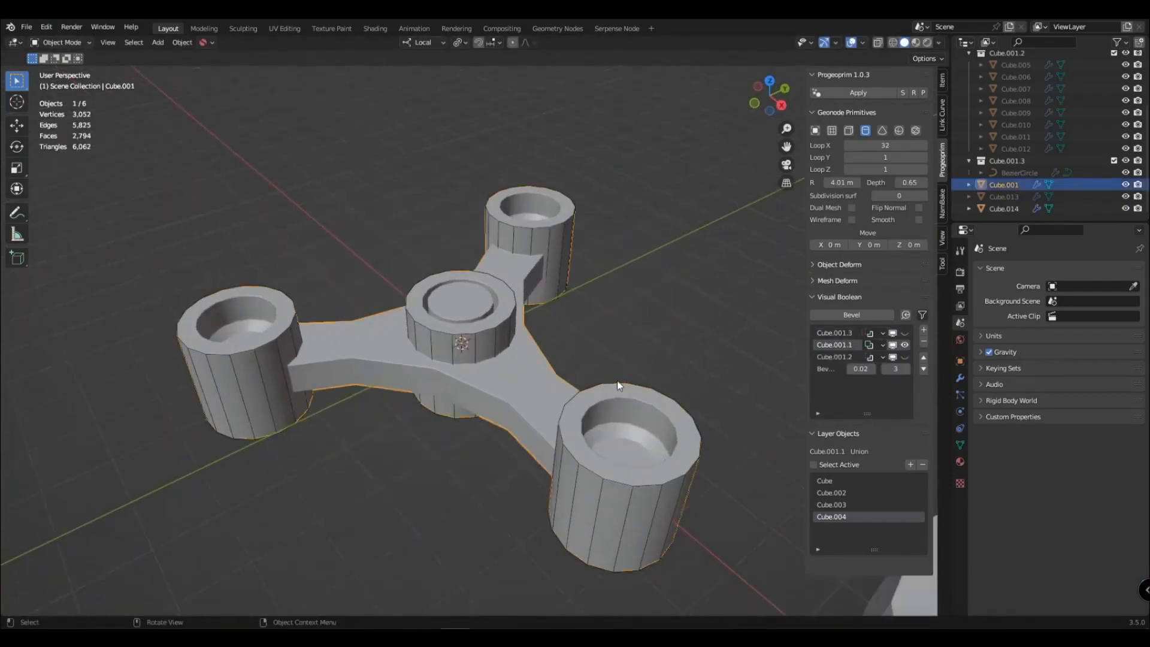
Strip Cube.001 down to solid pods and hub with no bevel, then reselect it.
{"action": "left_click_drag", "start_coordinate": [860, 369], "coordinate": [861, 369]}
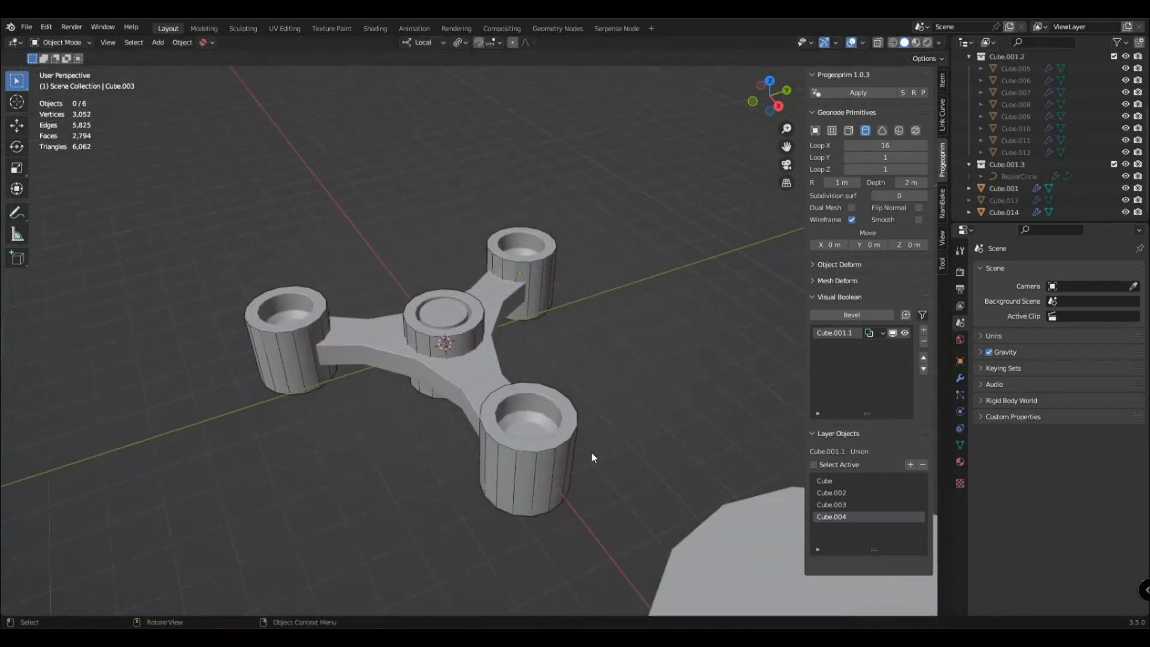
{"action": "left_click", "coordinate": [1004, 187]}
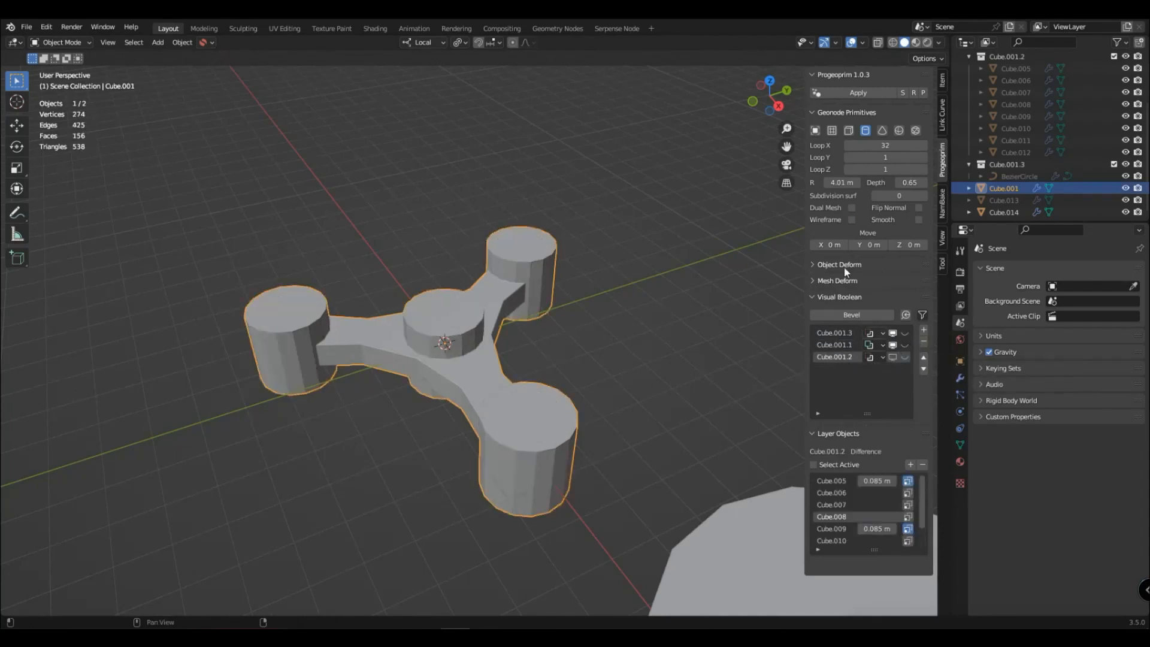
Duplicate the spinner with Shift+D and create LP and HP baking collections.
{"action": "left_click", "coordinate": [857, 94]}
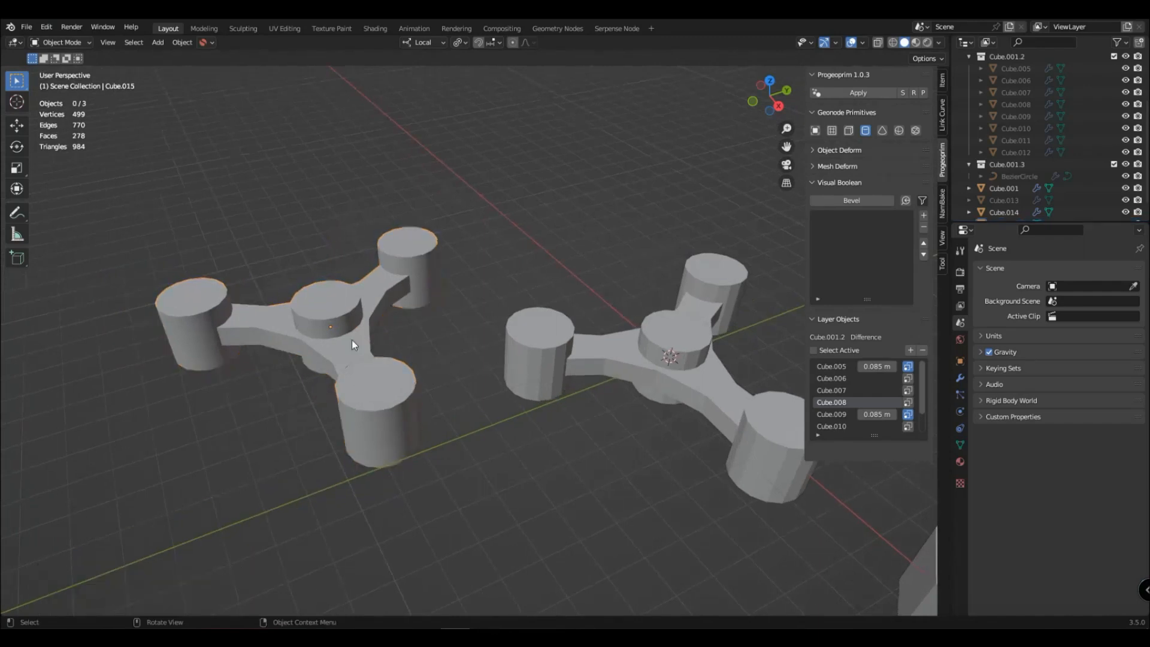
{"action": "key", "text": "Tab"}
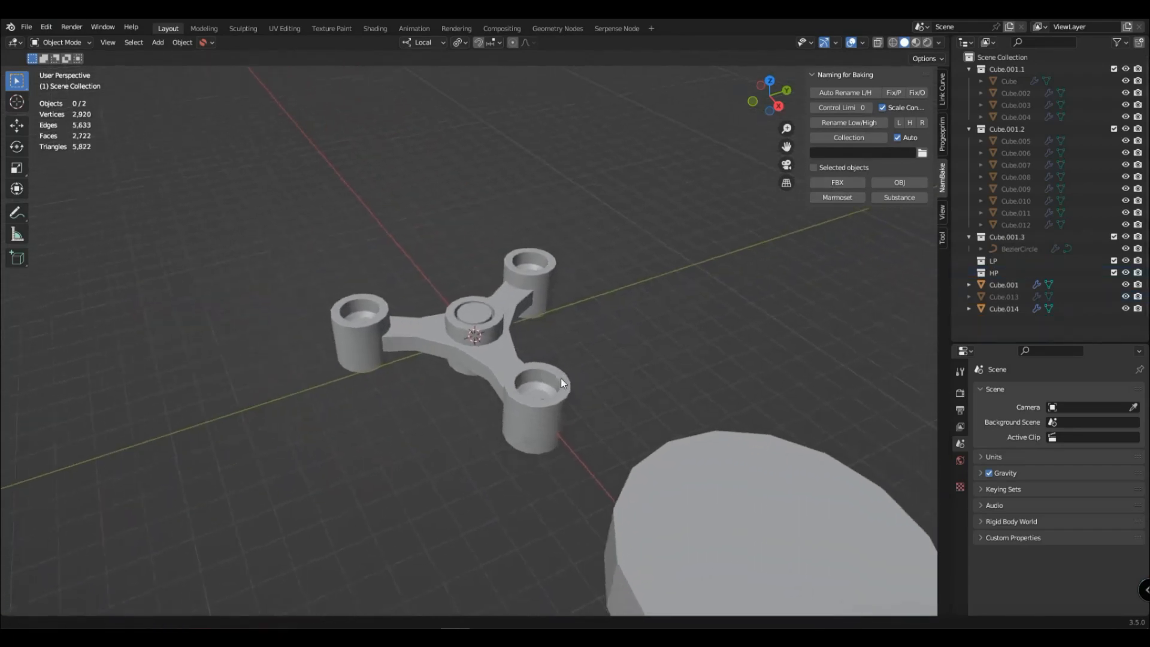
Select the large cylinder Cube.014 and show its Progeoprim primitive settings.
{"action": "left_click_drag", "start_coordinate": [561, 384], "coordinate": [594, 442]}
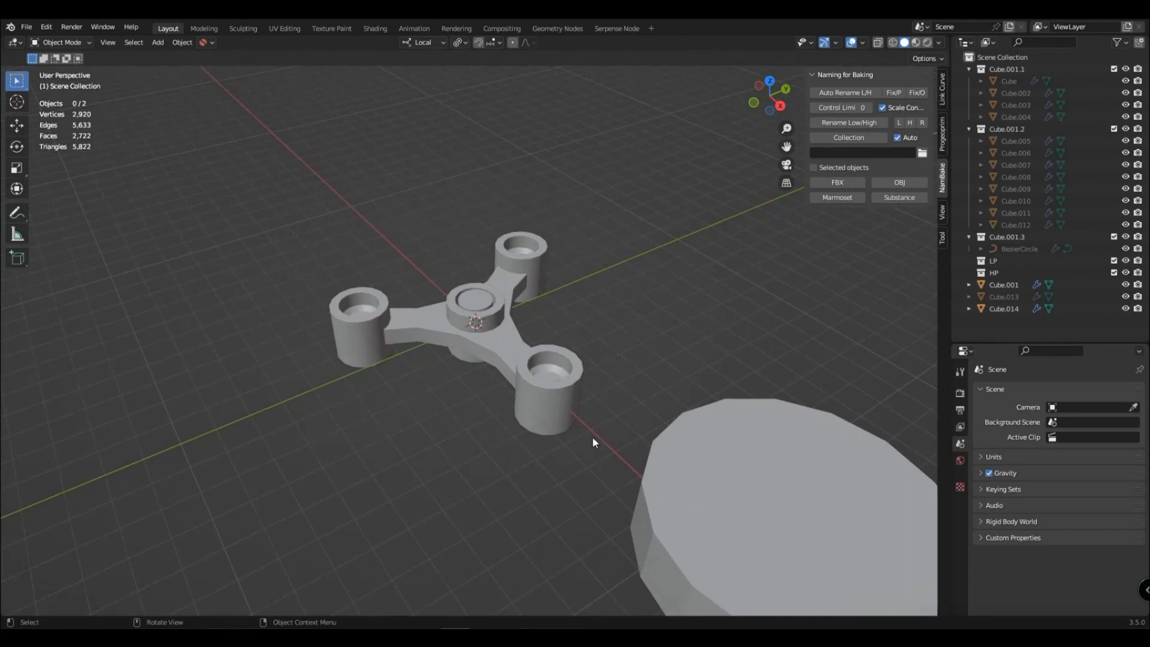
{"action": "mouse_move", "coordinate": [656, 489]}
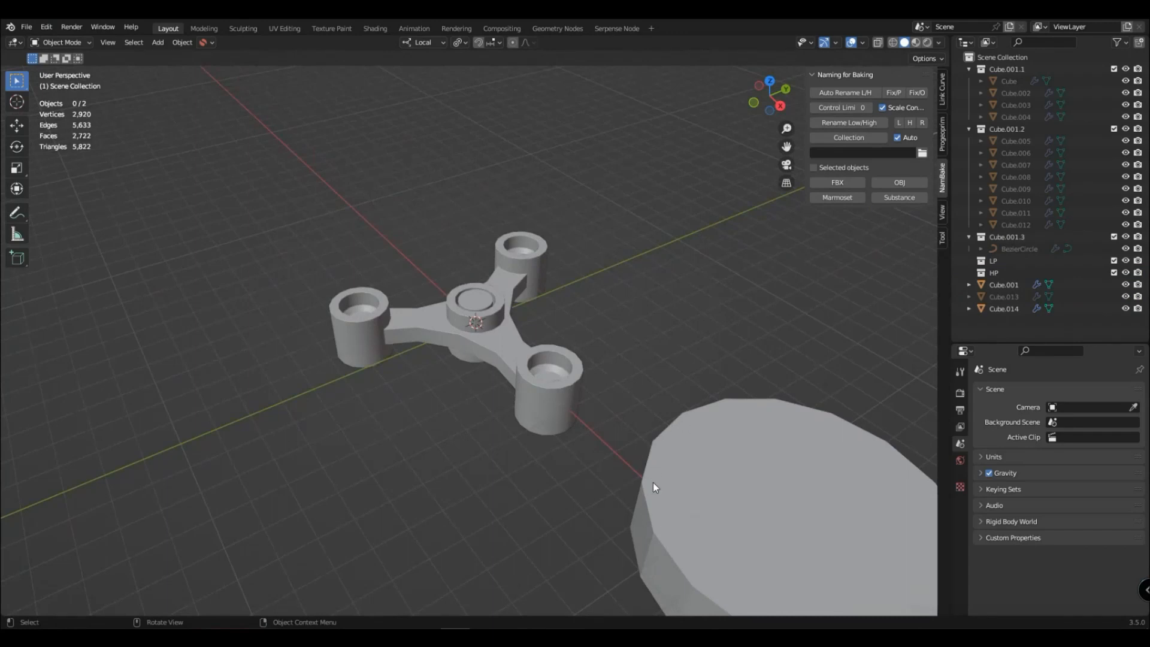
{"action": "left_click", "coordinate": [1004, 309]}
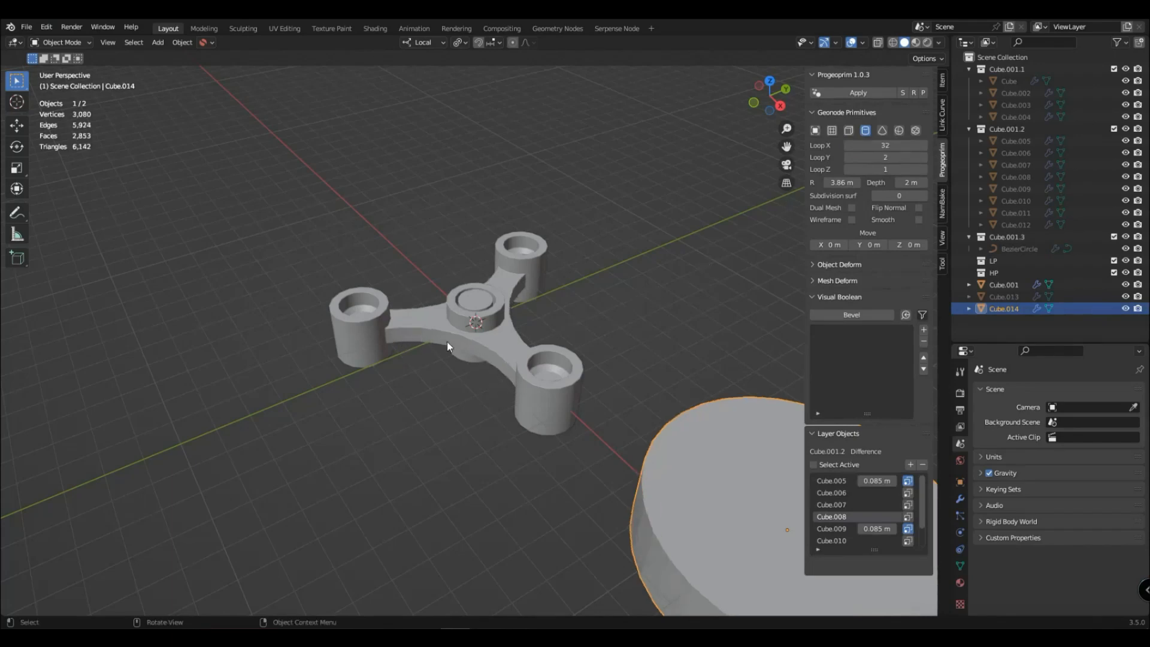
{"action": "mouse_move", "coordinate": [496, 241]}
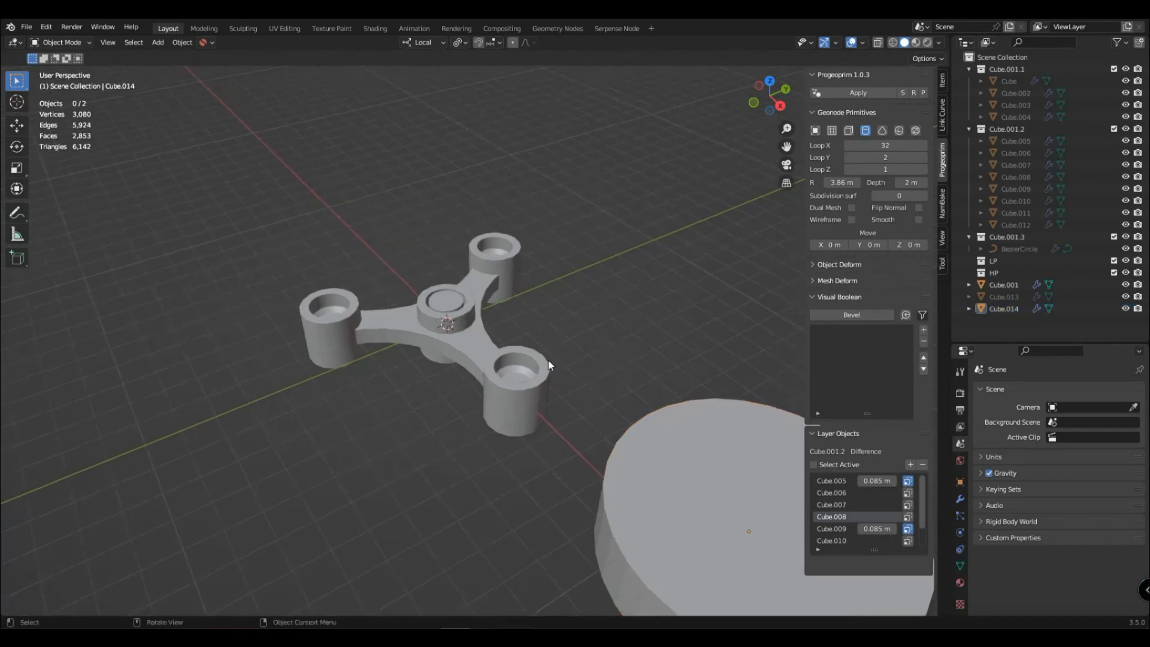
{"action": "mouse_move", "coordinate": [338, 306]}
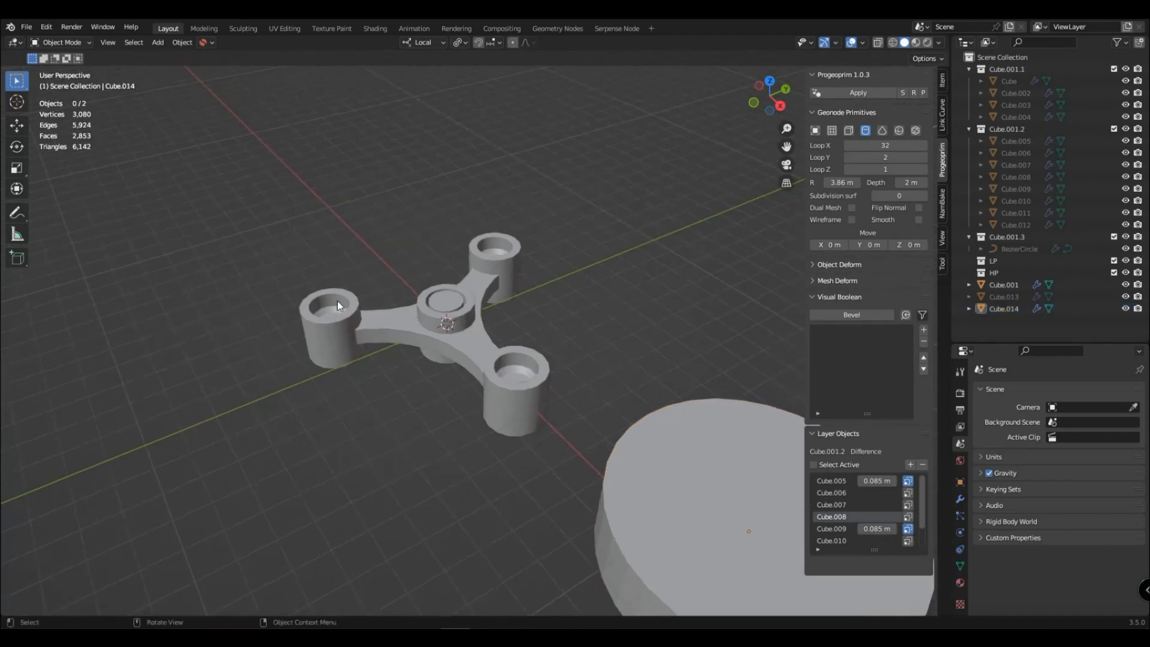